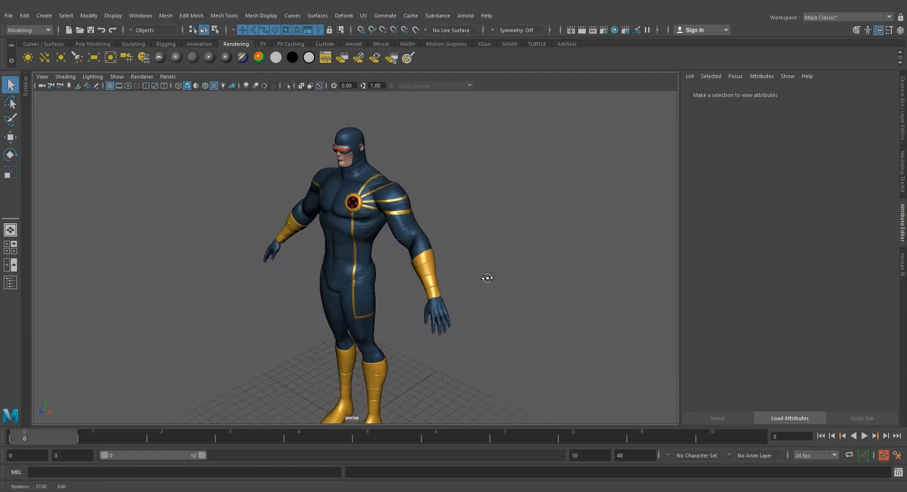
Step: Orbit around the Cyclops model in Maya to view it from other sides
drag(488, 278, 454, 290)
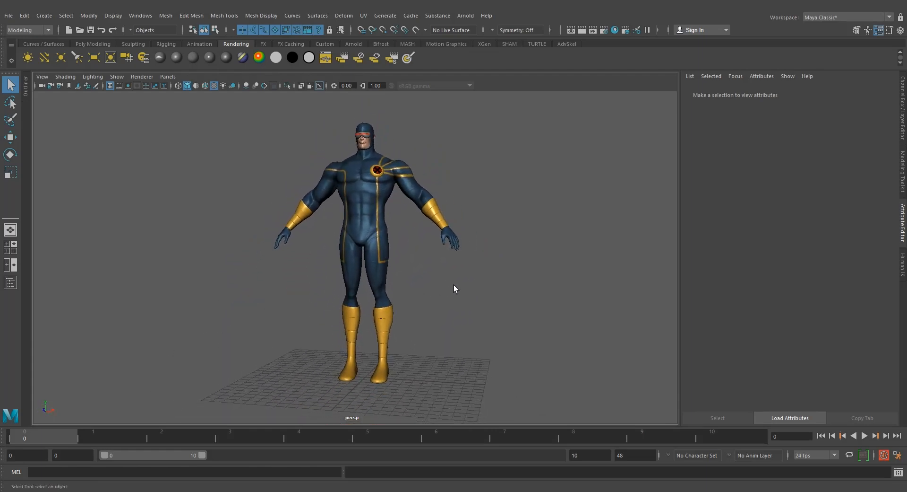
drag(455, 289, 459, 312)
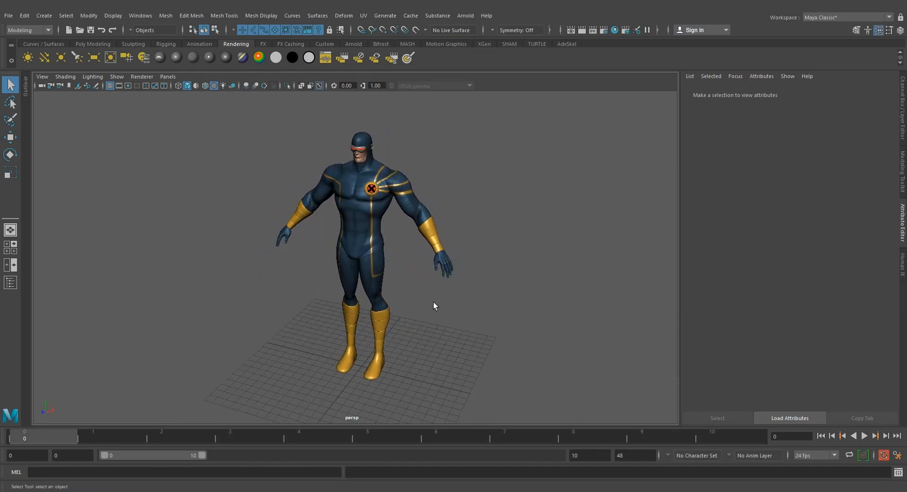
key(4)
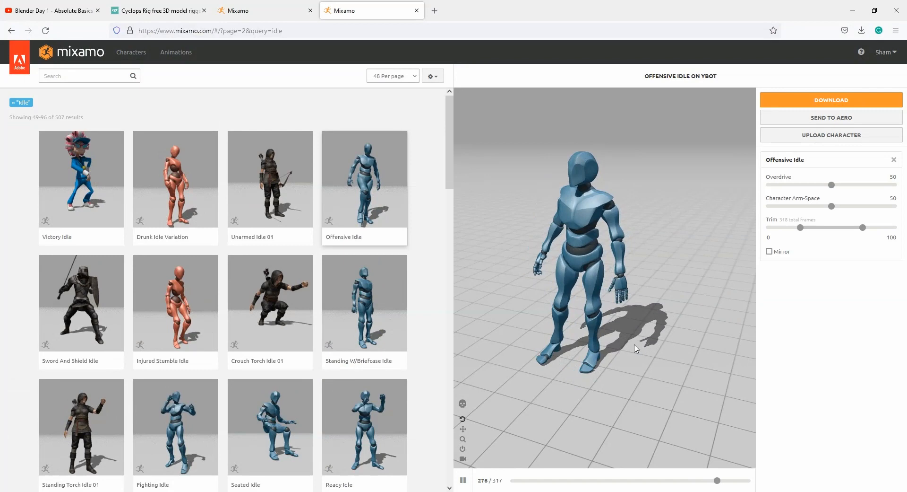
Step: Download the Offensive Idle animation from Mixamo and save the FBX file to disk
click(832, 100)
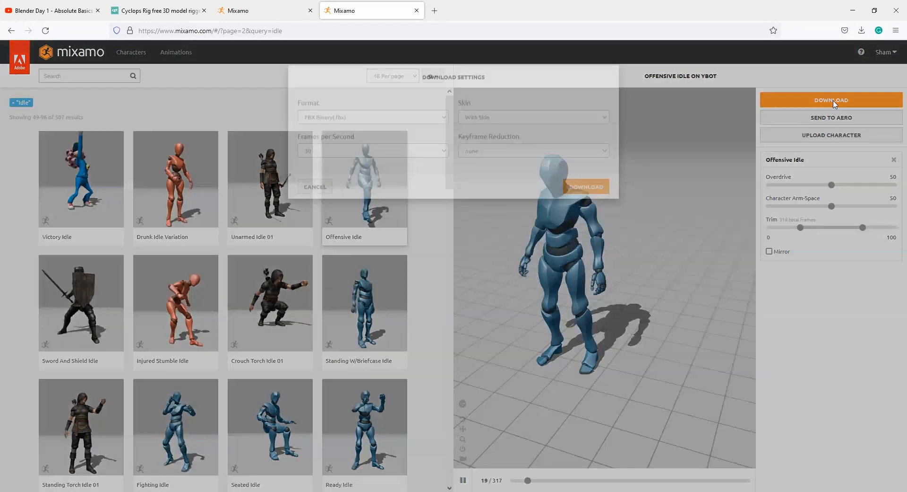
click(586, 186)
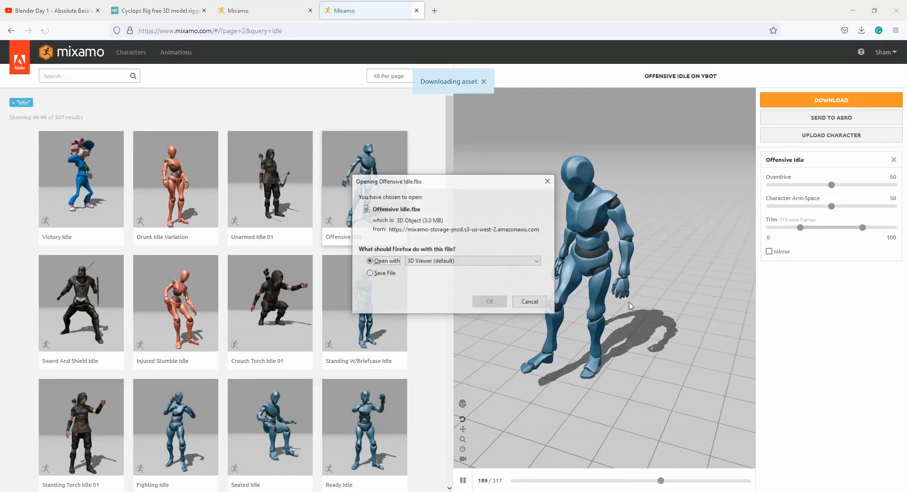
click(370, 274)
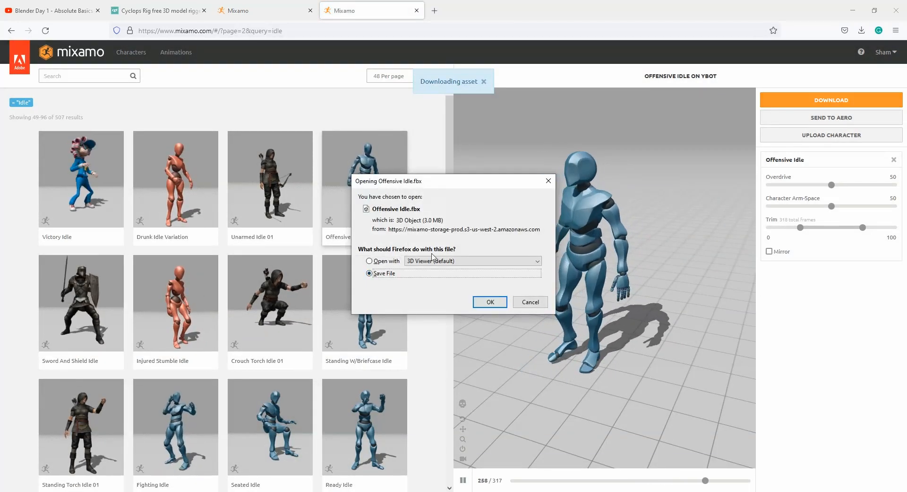
click(489, 301)
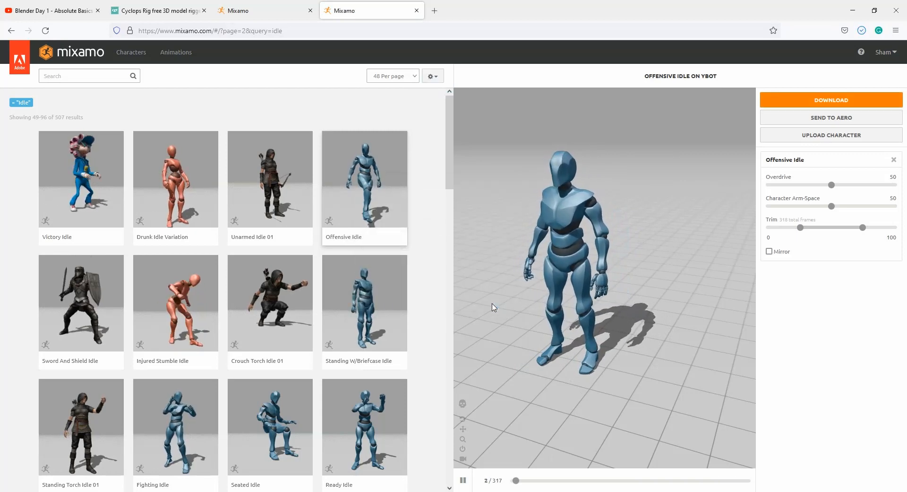
Step: Search Mixamo for 'tpaos', pick the T-Pose animation and save its FBX download to disk
click(85, 76)
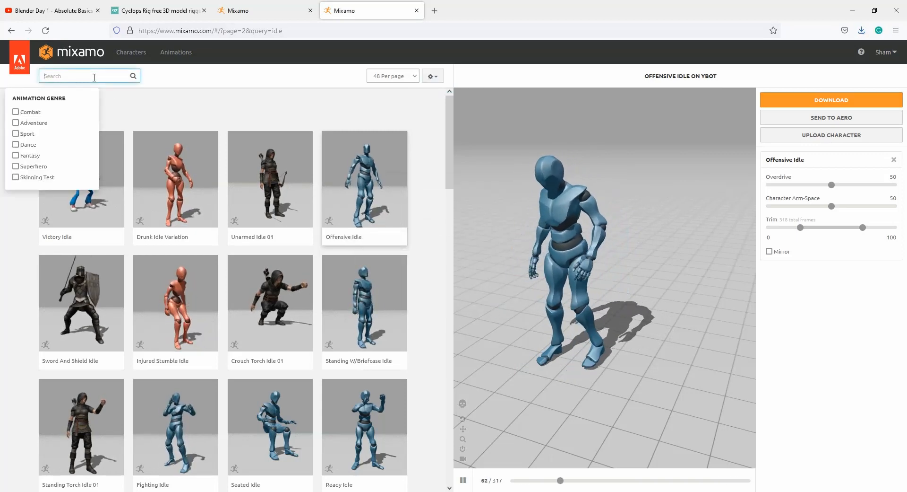
text(tpaose)
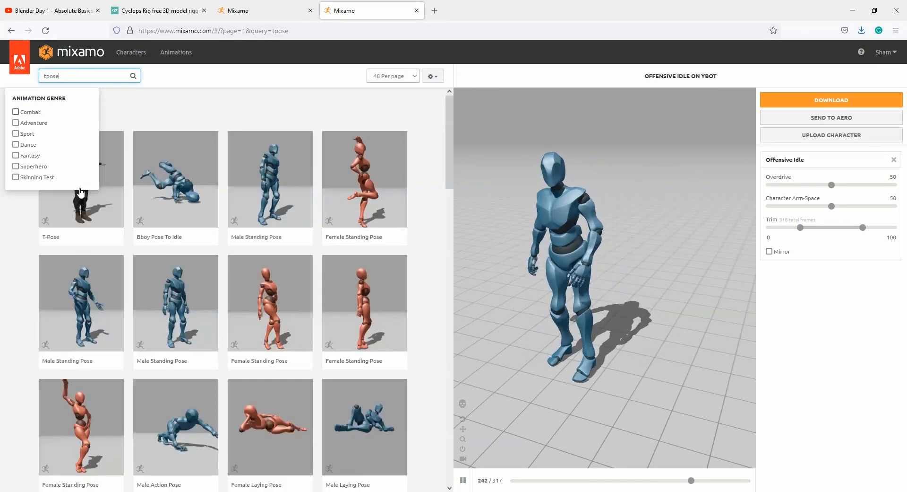
click(81, 179)
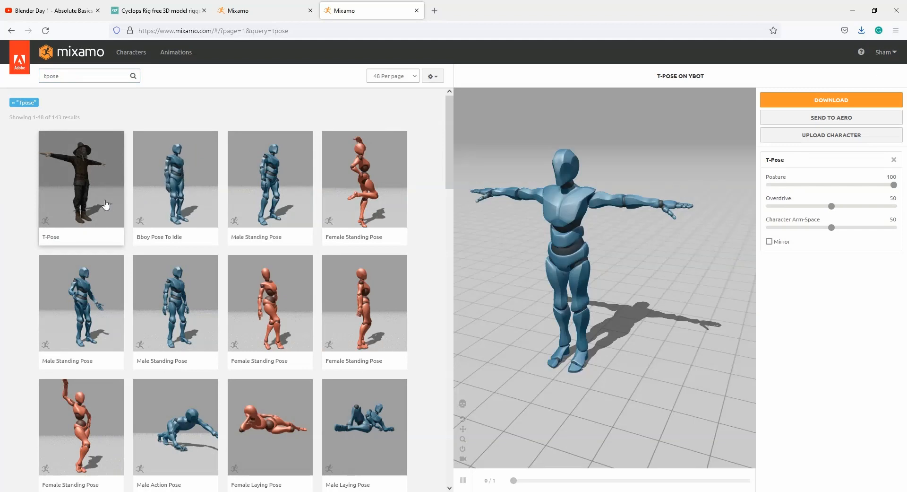
click(831, 100)
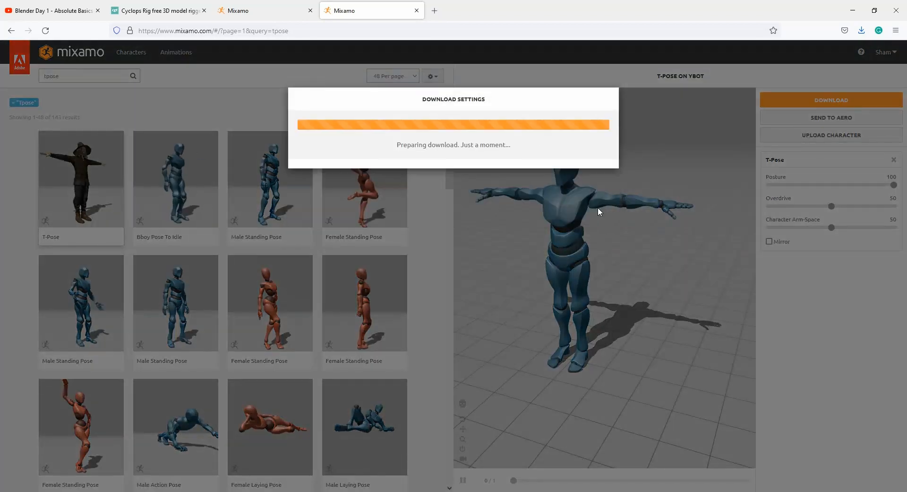
mouse_move(656, 206)
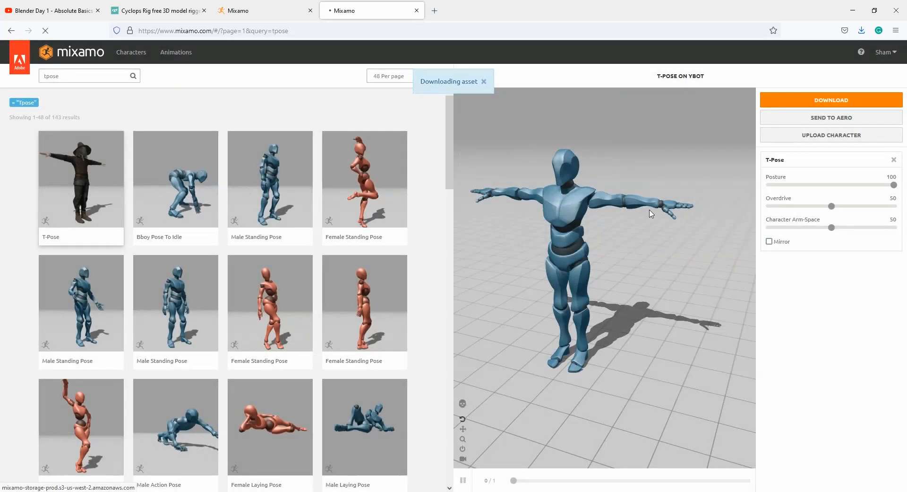
click(832, 101)
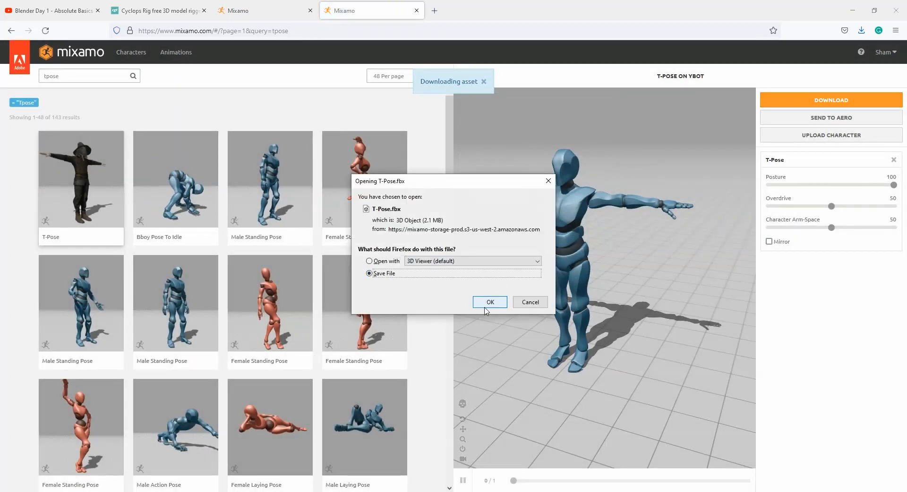
click(490, 301)
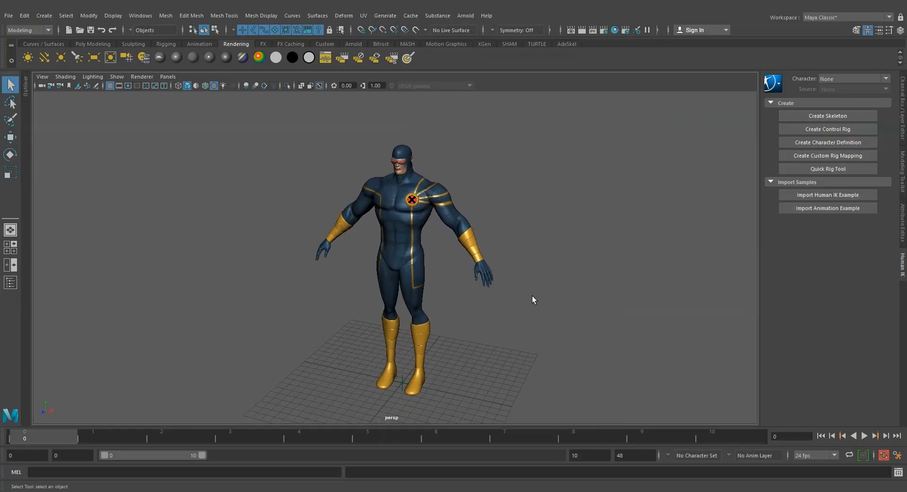
mouse_move(509, 303)
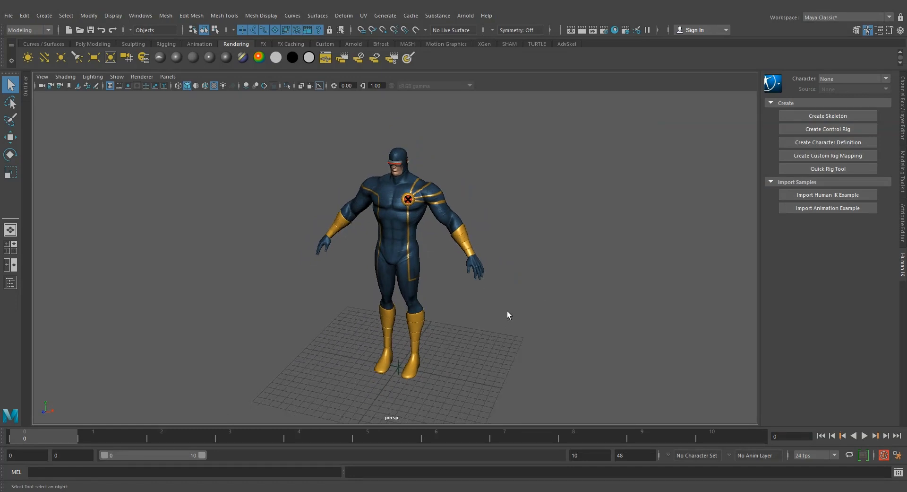
mouse_move(510, 315)
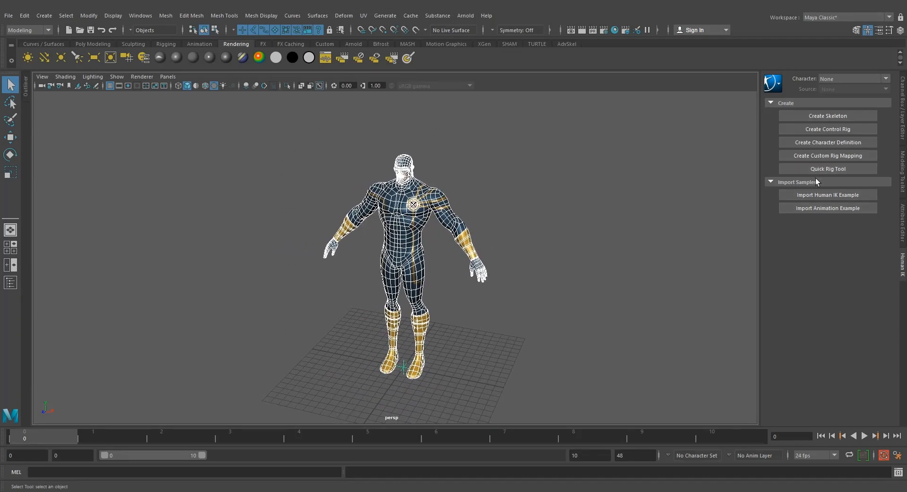
mouse_move(814, 172)
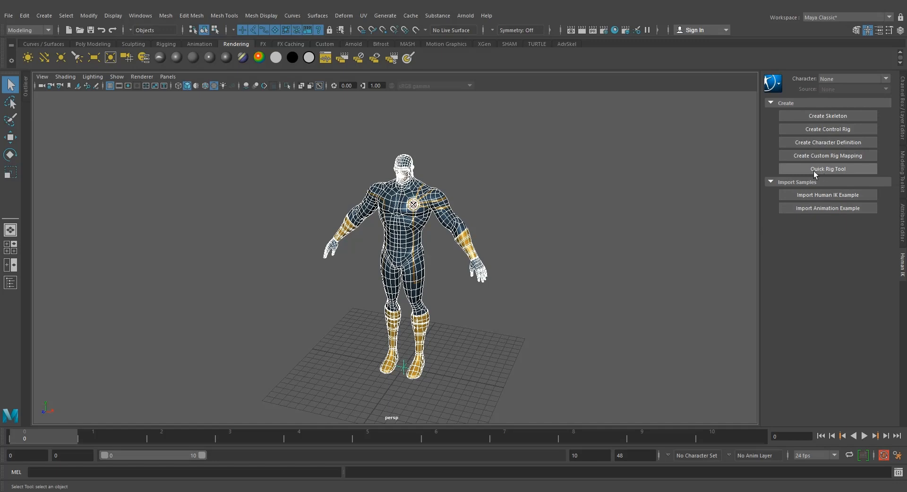
Step: Launch the Quick Rig tool from the HumanIK panel for the Cyclops mesh
click(828, 168)
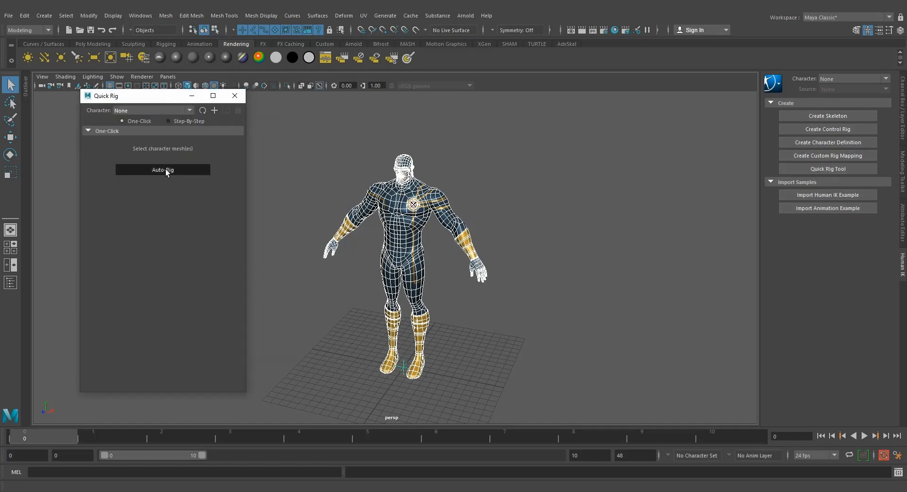
Step: Auto-rig the Cyclops into QuickRigCharacter and close the Quick Rig window
click(162, 169)
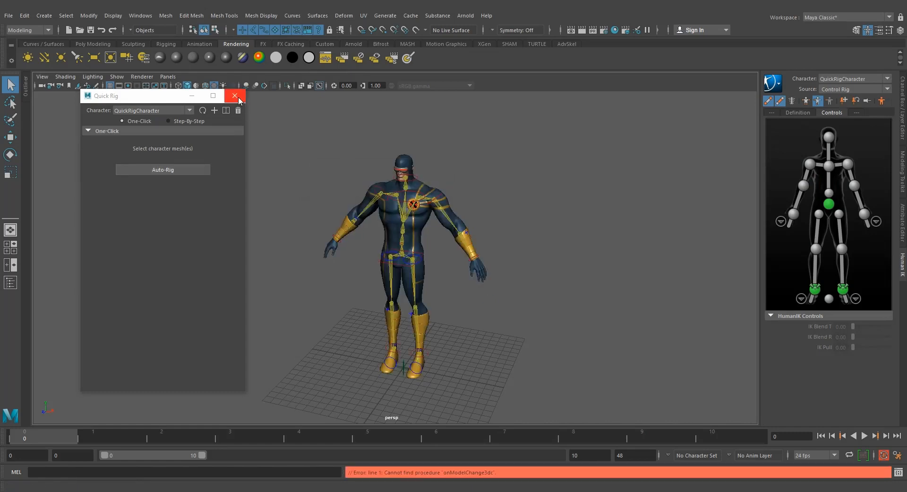
click(234, 96)
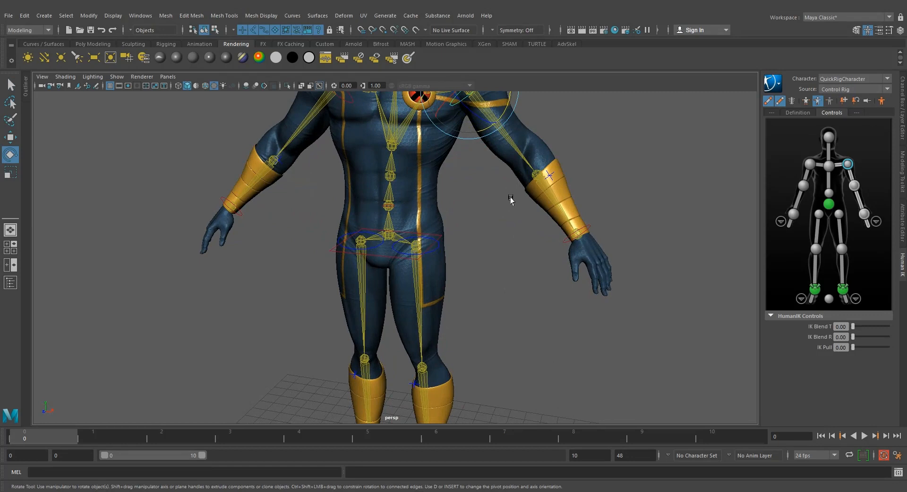
Step: Rotate a rig control to check how the Cyclops body deforms
drag(509, 200, 489, 130)
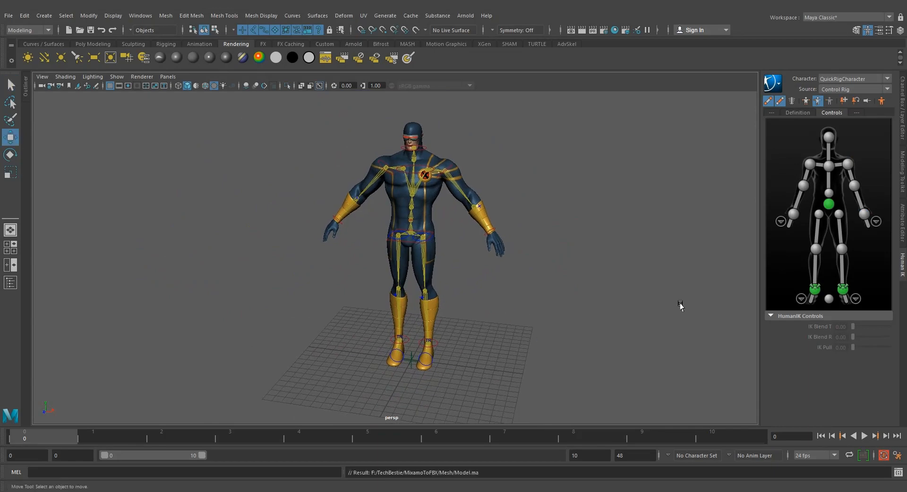
mouse_move(802, 119)
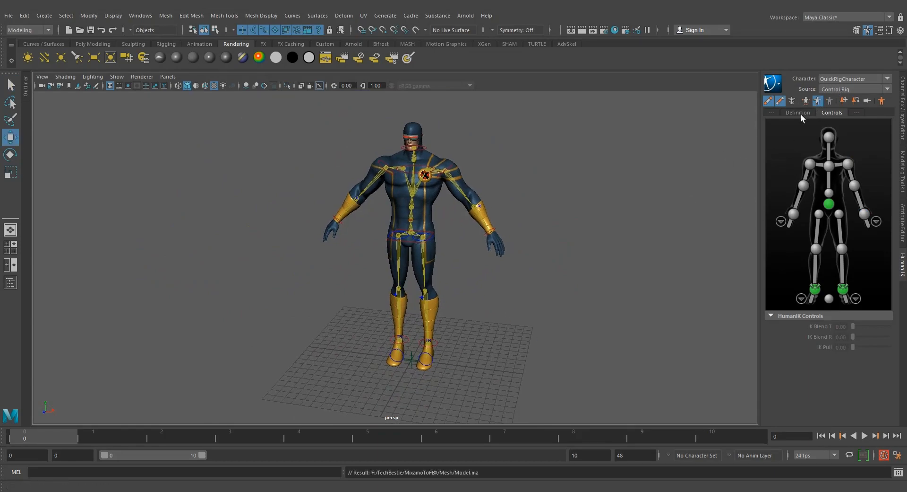
Step: Check the character's skeleton definition, then start a new scene discarding unsaved changes
click(797, 113)
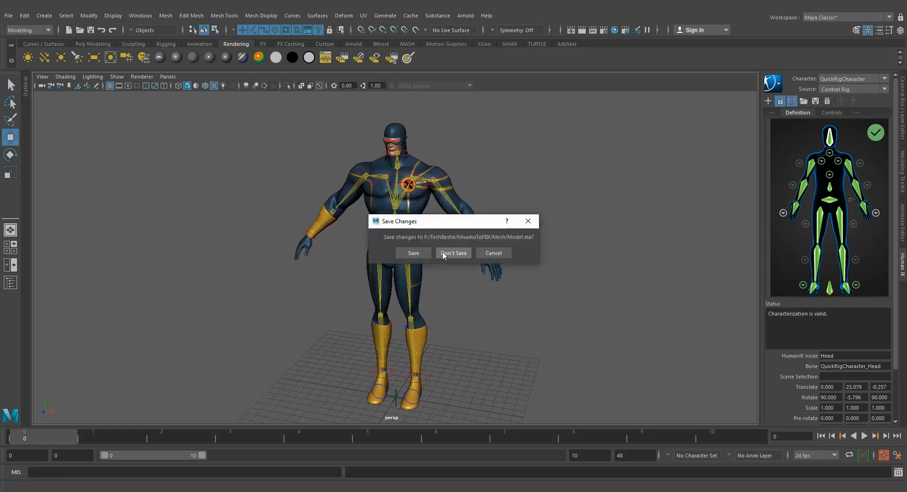
click(454, 253)
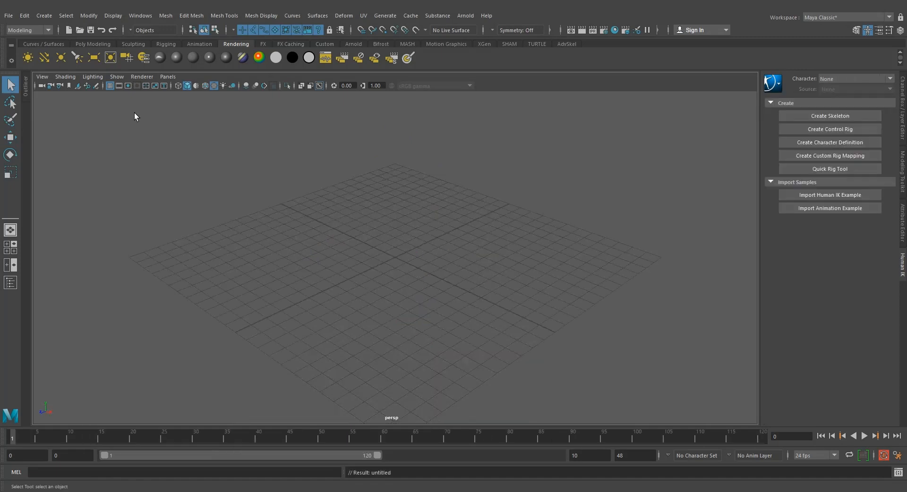
Step: Import T-Pose.fbx into the empty scene via File > Import
click(7, 15)
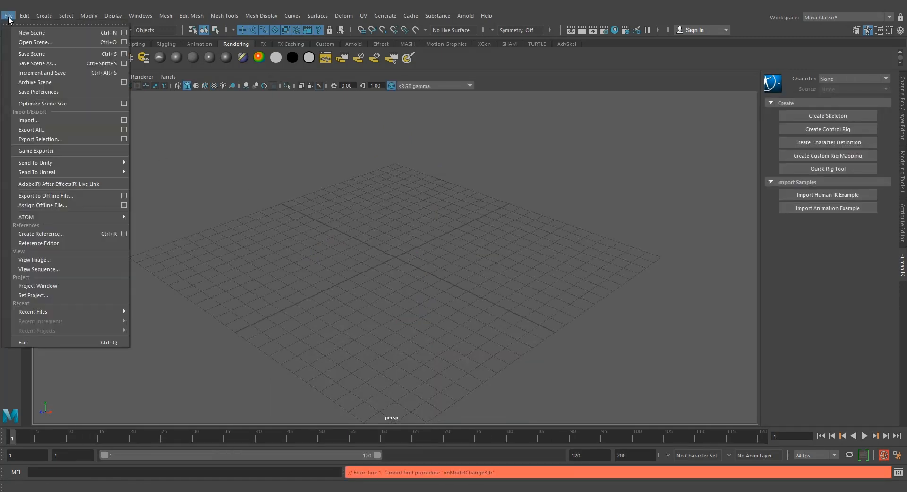
click(30, 120)
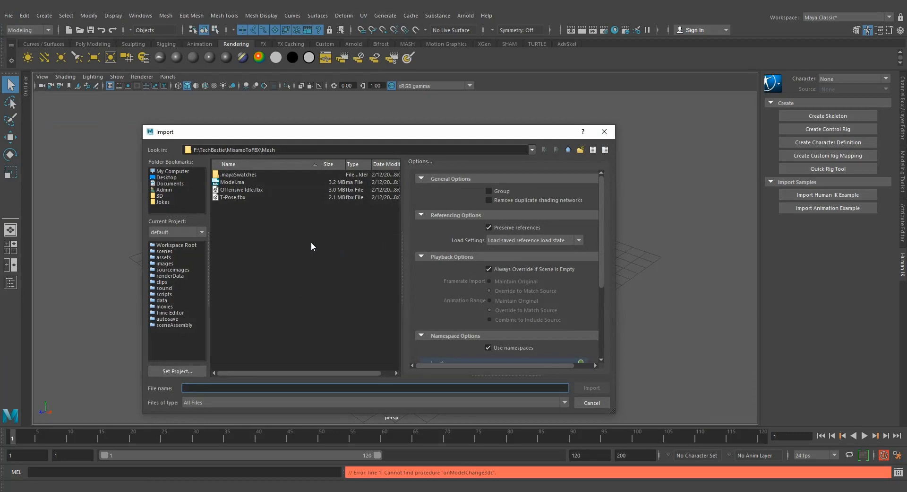
click(592, 387)
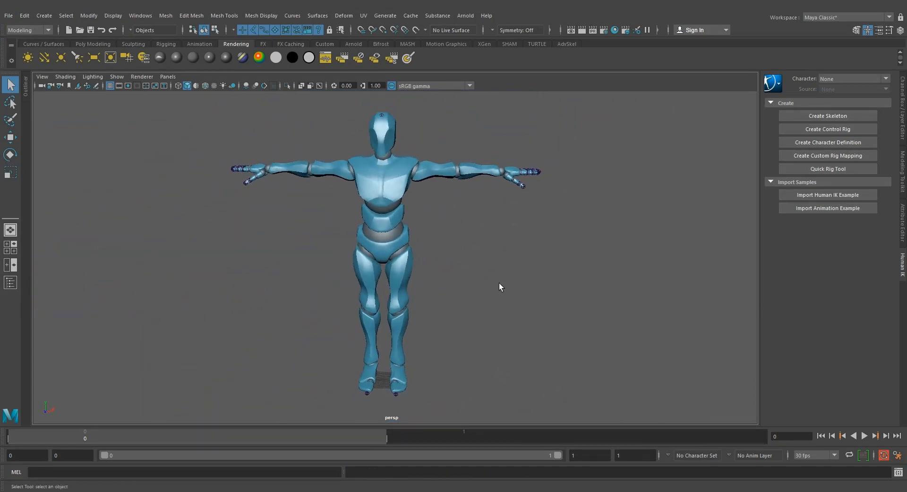
Step: Select the imported Mixamo skeleton and start creating a HumanIK control rig for it
click(320, 86)
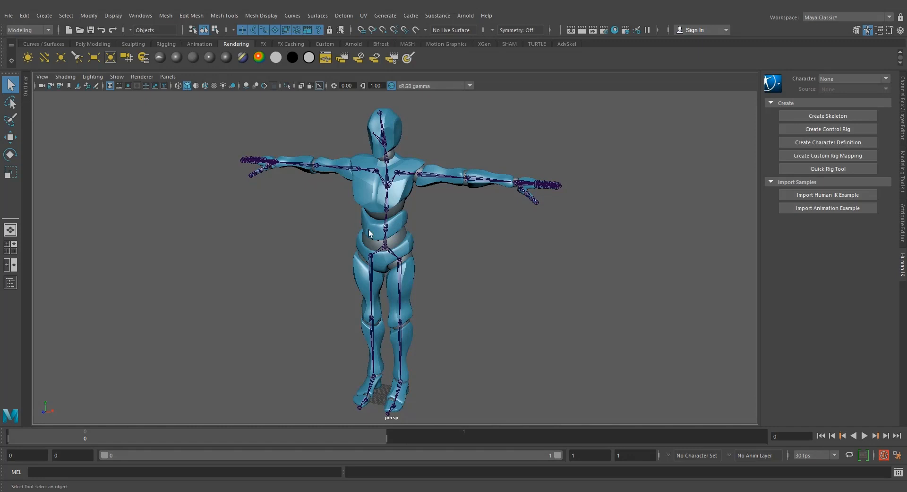
mouse_move(607, 271)
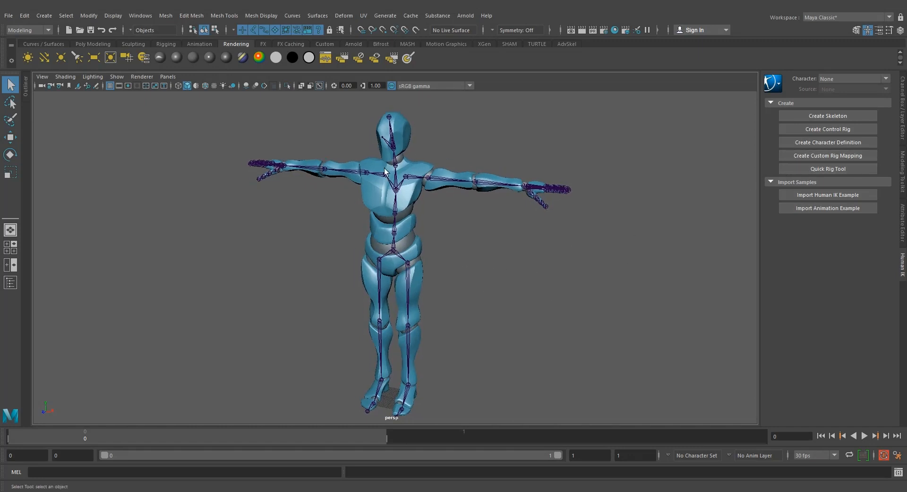
mouse_move(818, 136)
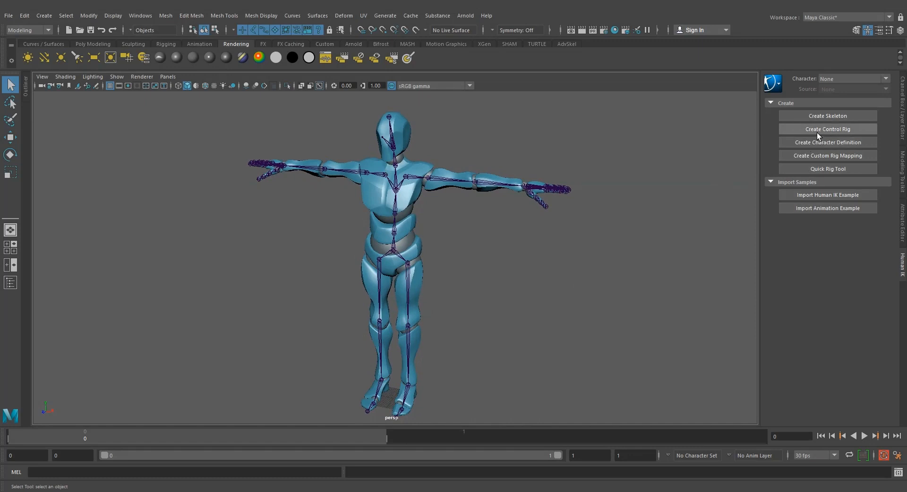
click(828, 128)
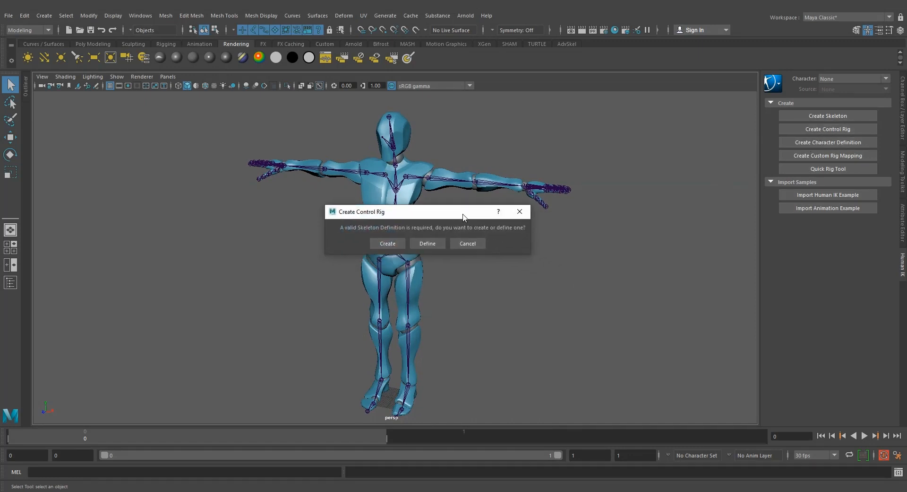
Step: Define the Mixamo skeleton as a HumanIK character and map its bones until characterization is valid
drag(463, 211, 460, 208)
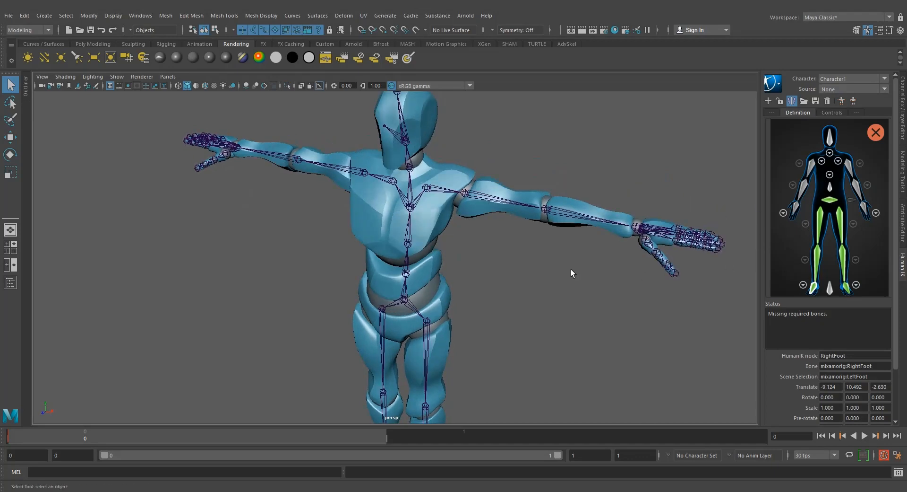
mouse_move(851, 167)
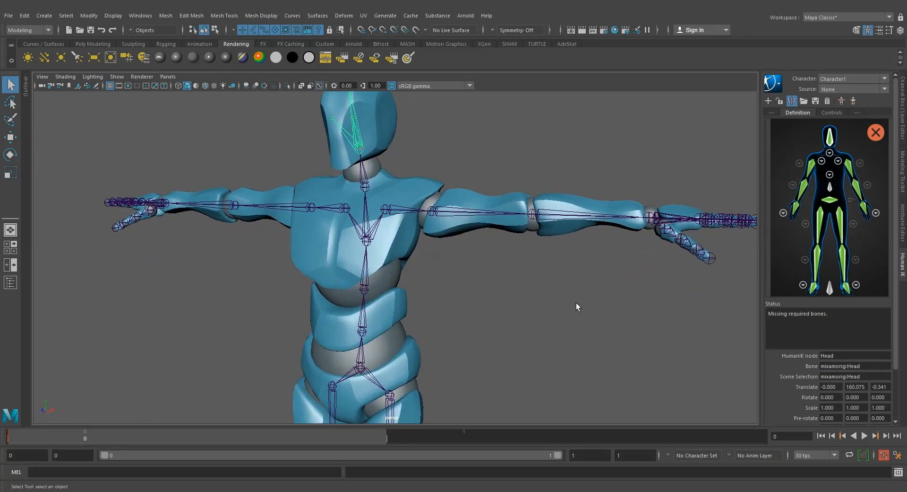
mouse_move(837, 195)
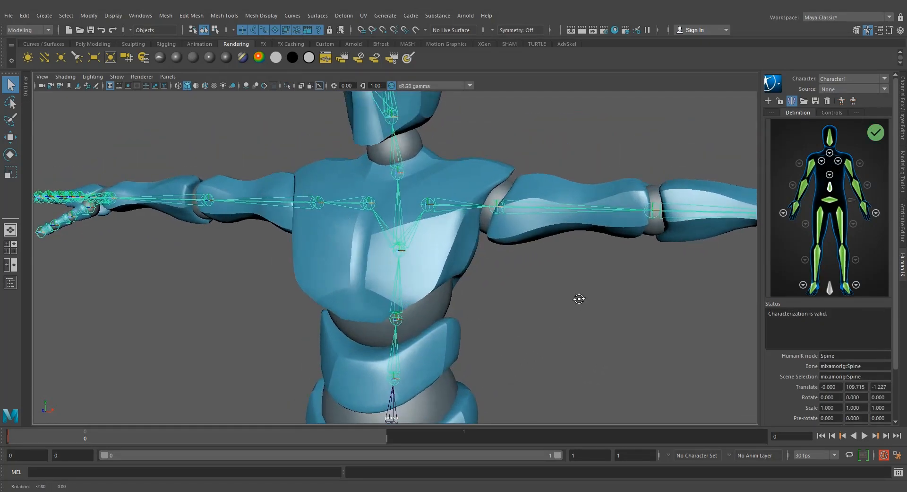
mouse_move(830, 174)
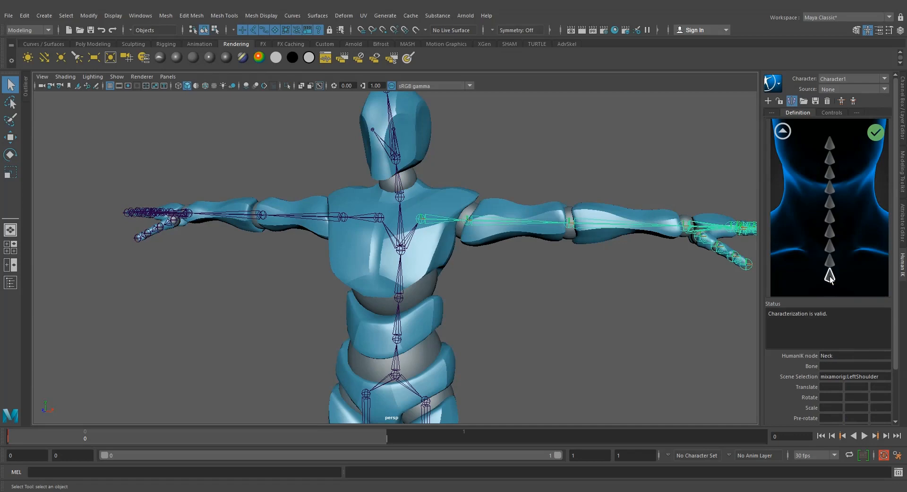
click(830, 274)
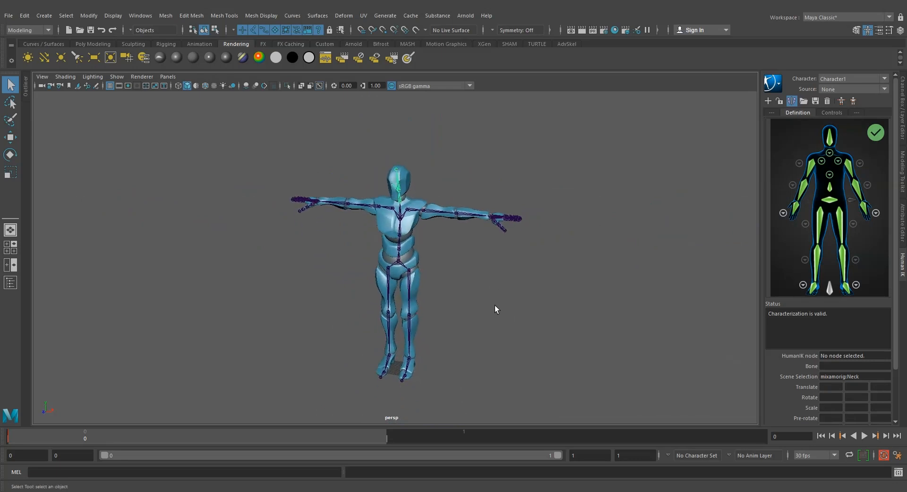
mouse_move(864, 207)
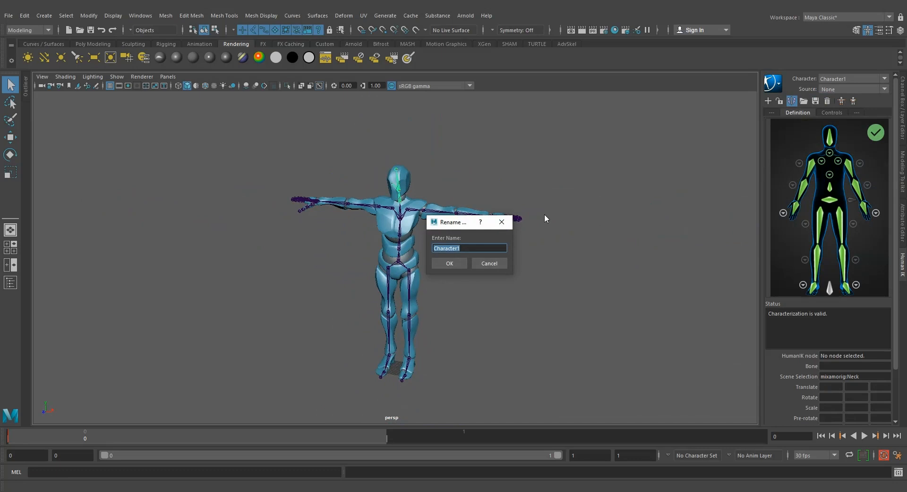
Step: Enter the new character name Boxy_Mixamo and confirm the rename
drag(468, 222, 501, 225)
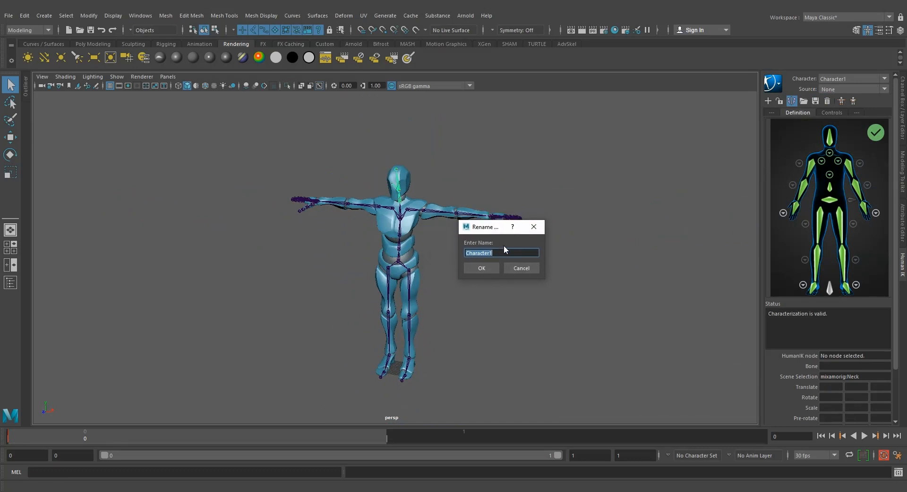
text(B)
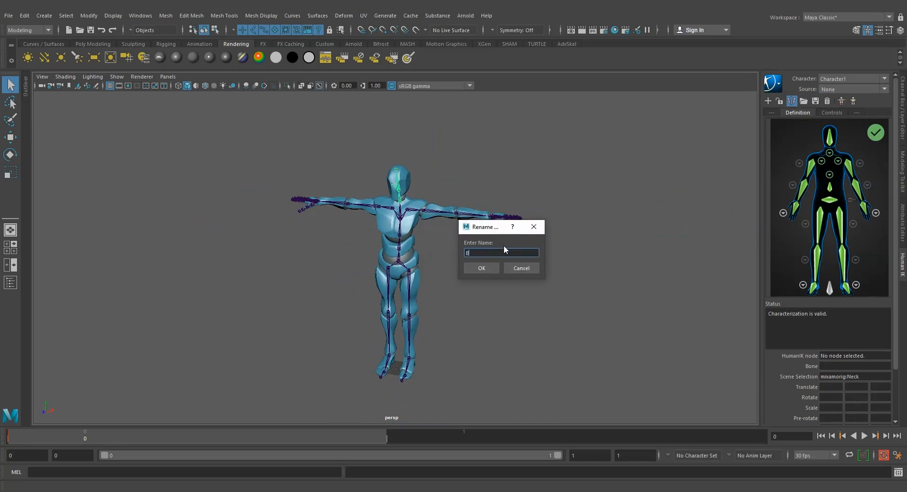
text(oxy)
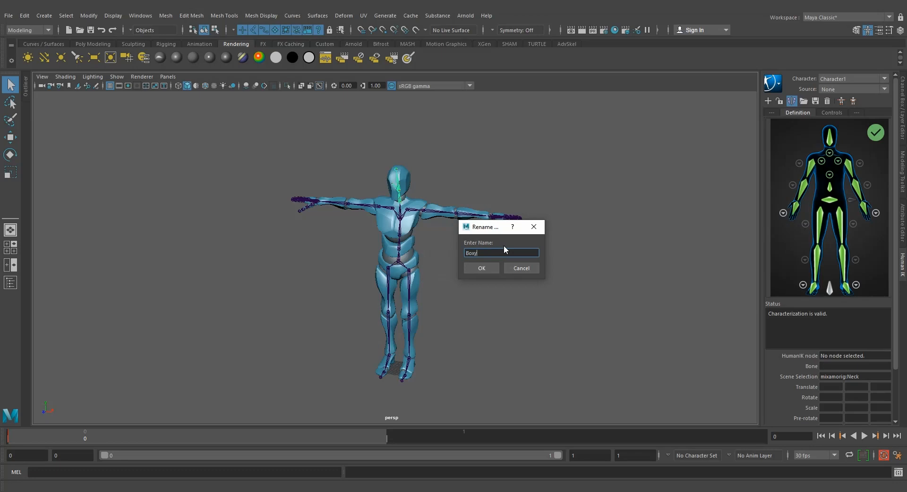
text(_M)
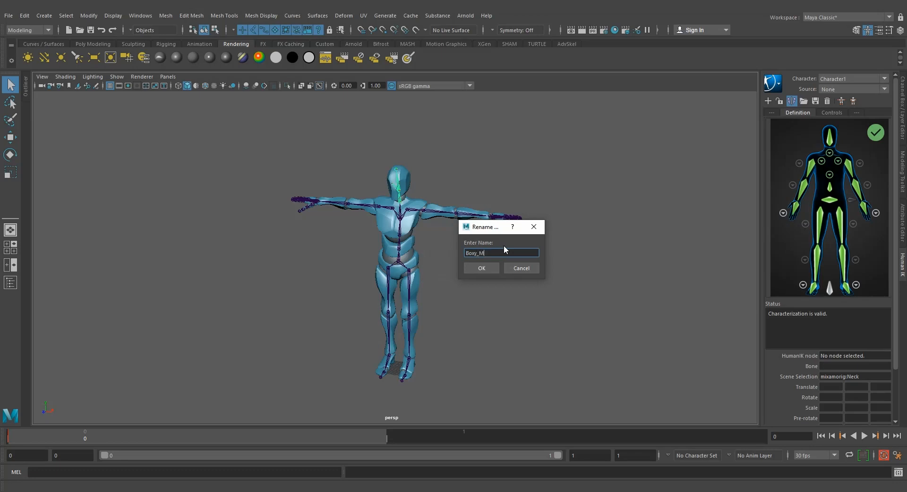
text(ixamo)
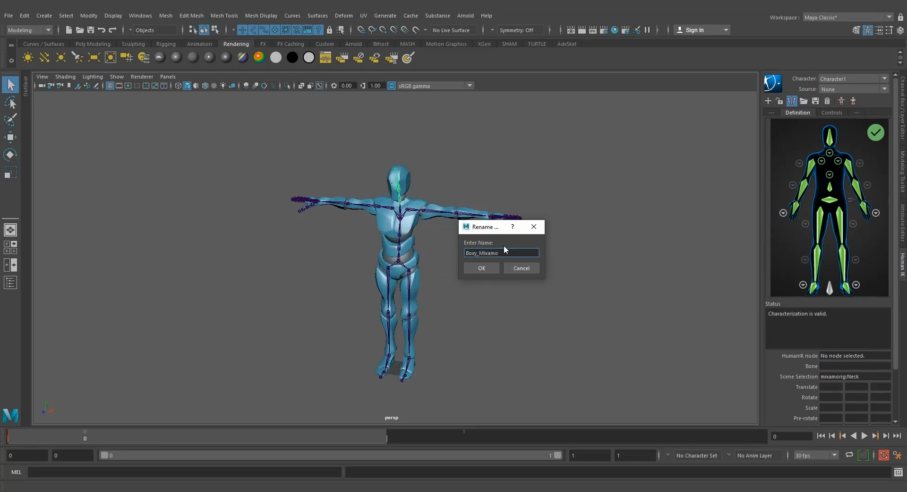
click(481, 268)
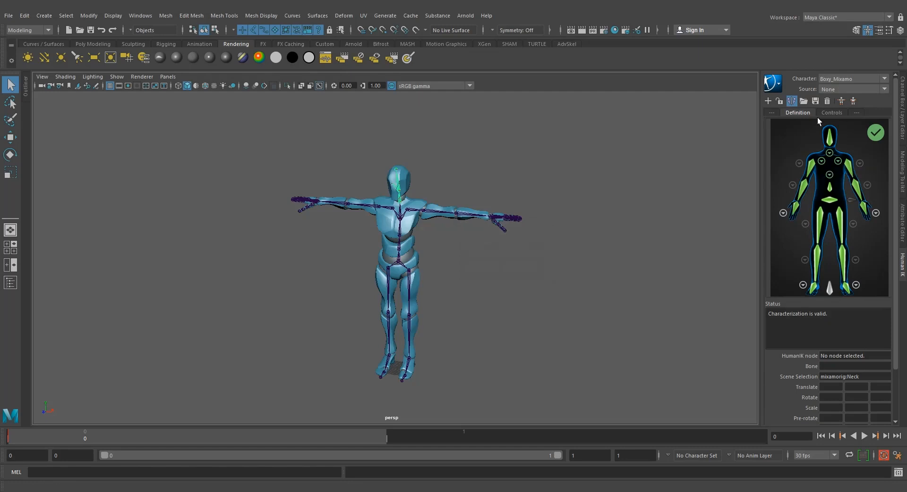
mouse_move(816, 101)
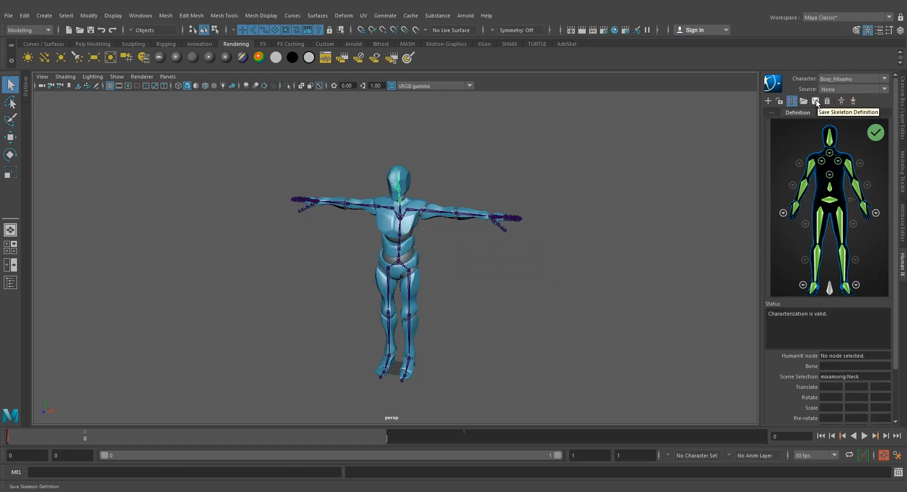
Step: Save Boxy_Mixamo's skeleton definition as a template named Boxy_Char
click(814, 101)
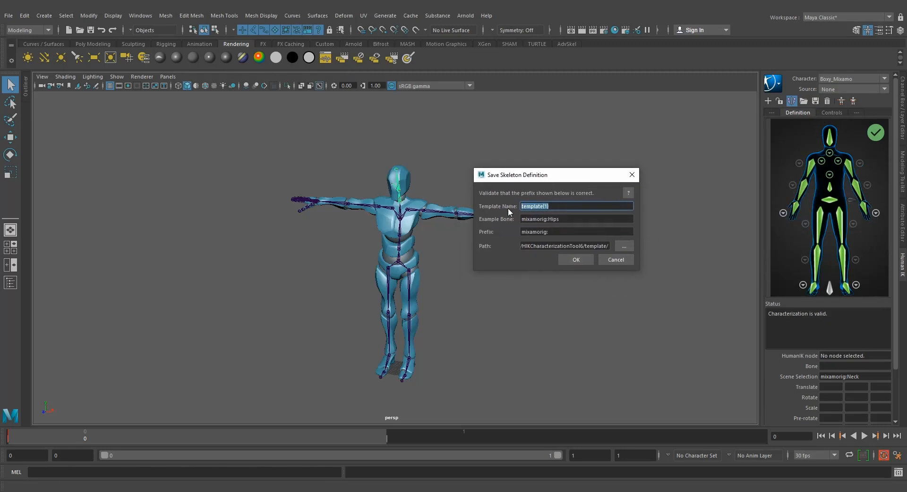
text(Boxy)
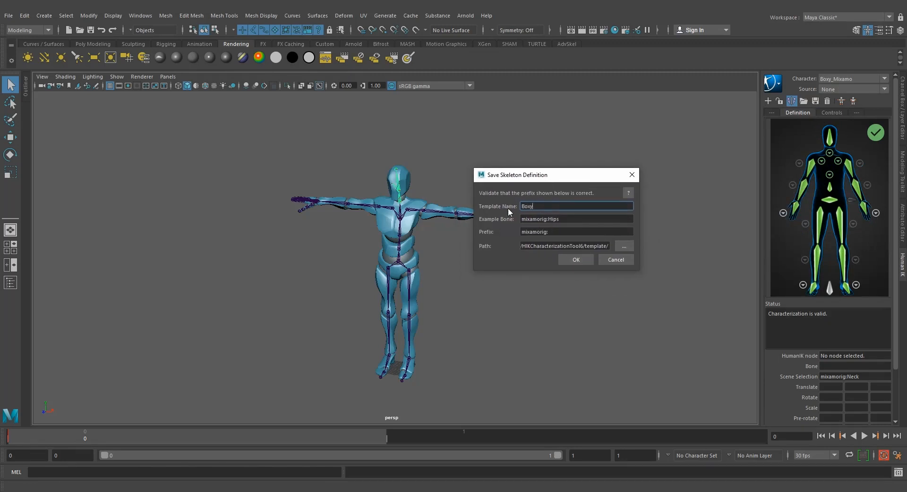
text(_Char)
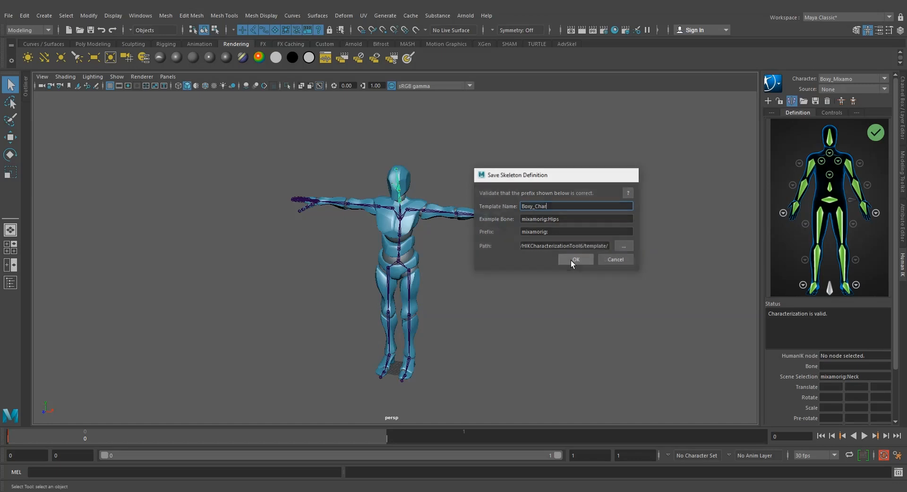
click(576, 259)
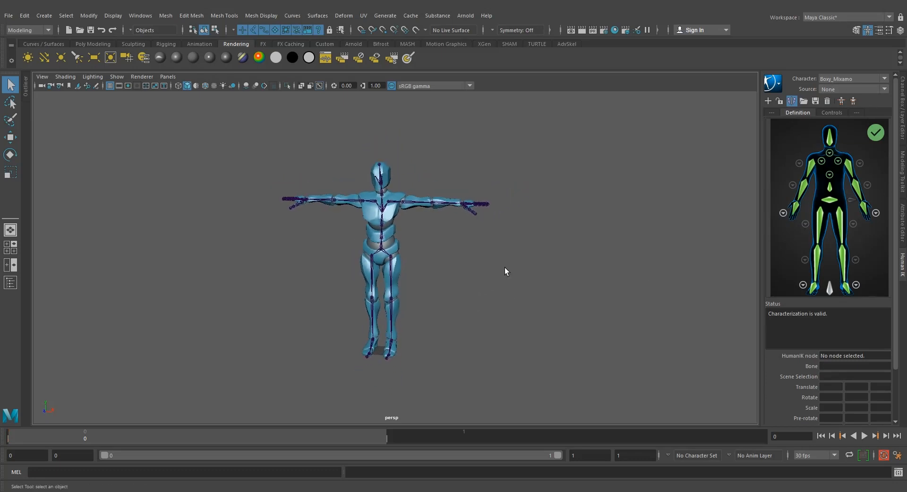
Step: Import the Mixamo idle animation FBX onto the skeleton and scrub to frame 51 of 317
click(8, 16)
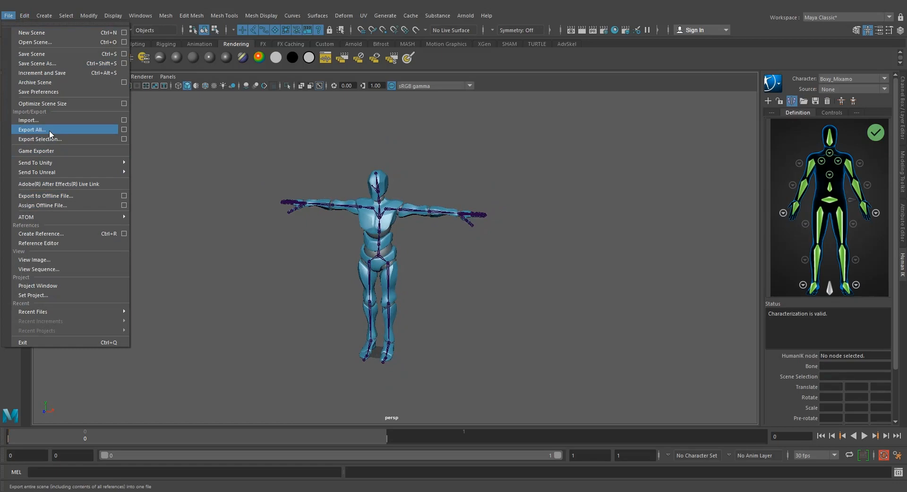
click(28, 120)
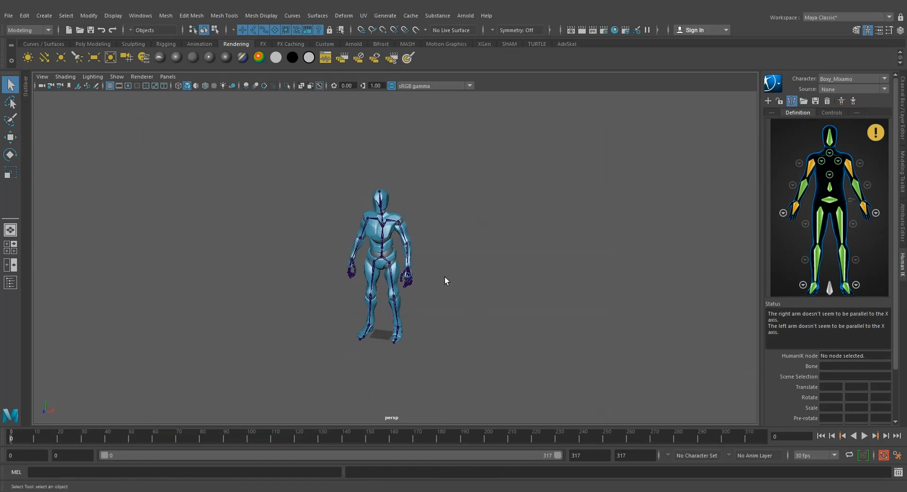
click(872, 436)
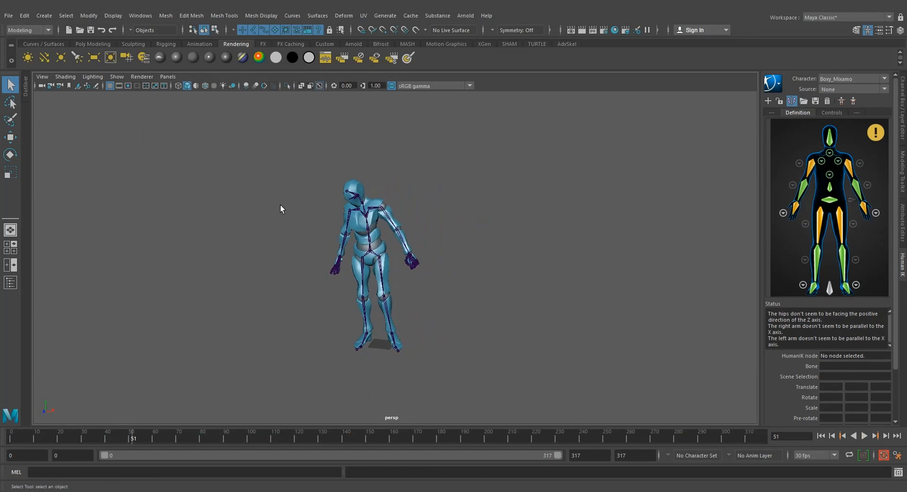
mouse_move(399, 190)
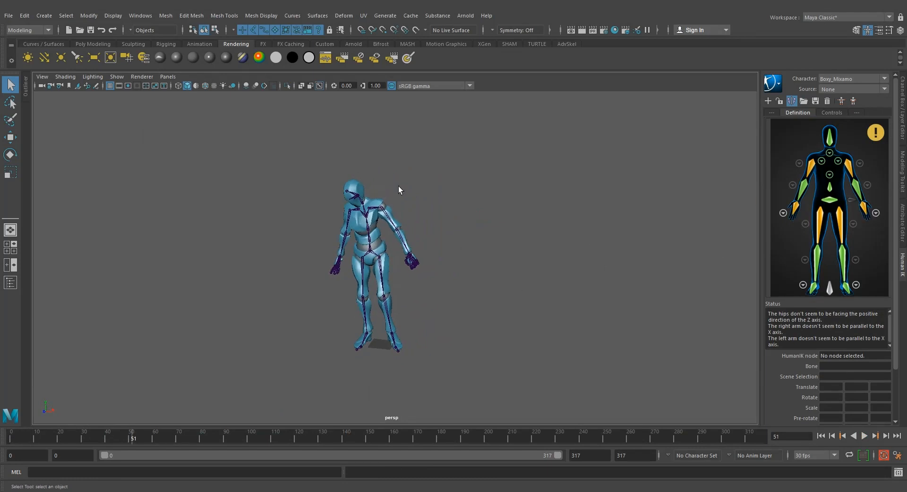
Step: Import Model.ma so the rigged Cyclops stands beside Boxy_Mixamo, dismissing the import error
click(8, 5)
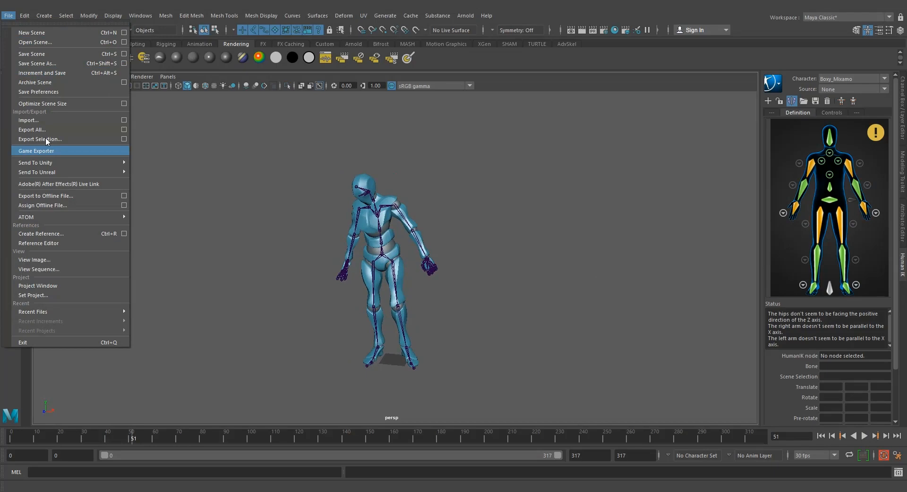
click(29, 120)
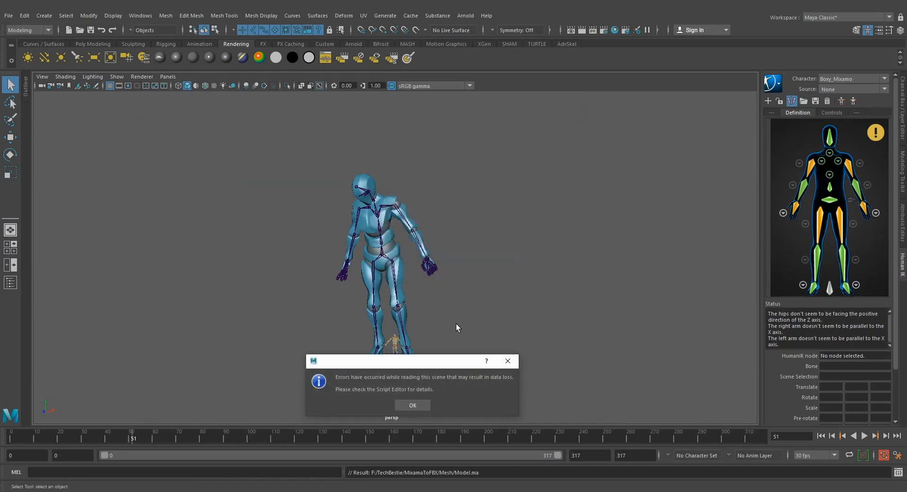
click(412, 404)
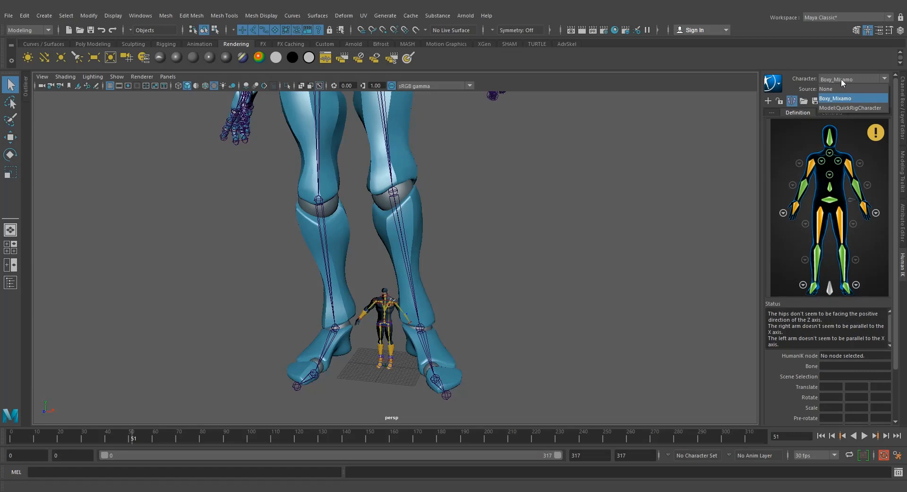
Step: Make Model:QuickRigCharacter the active HumanIK character and expand its Source list
click(852, 108)
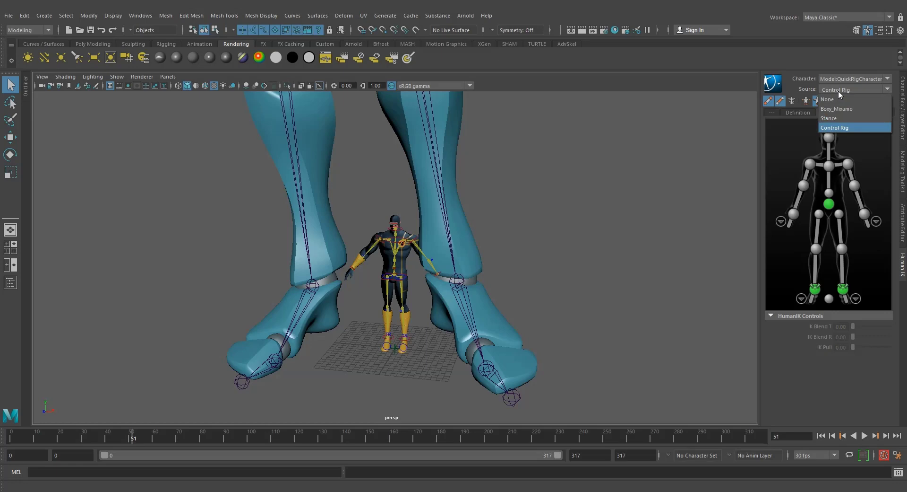
mouse_move(842, 99)
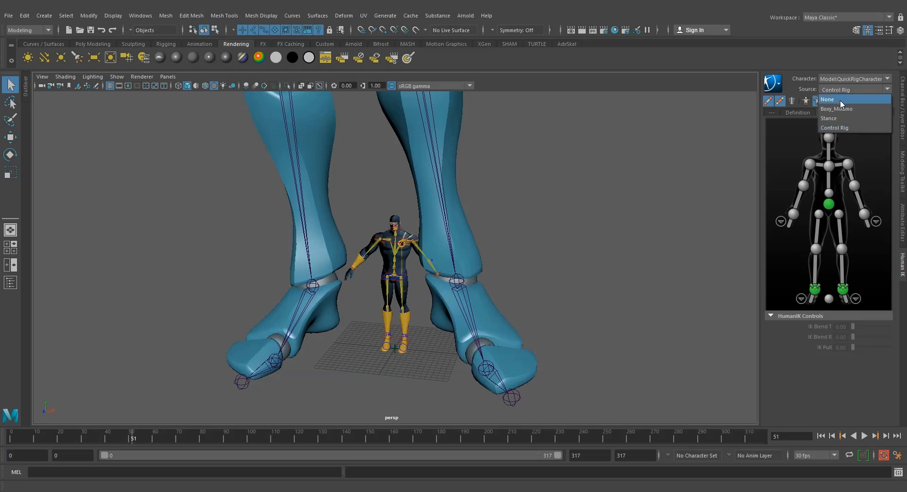
click(834, 128)
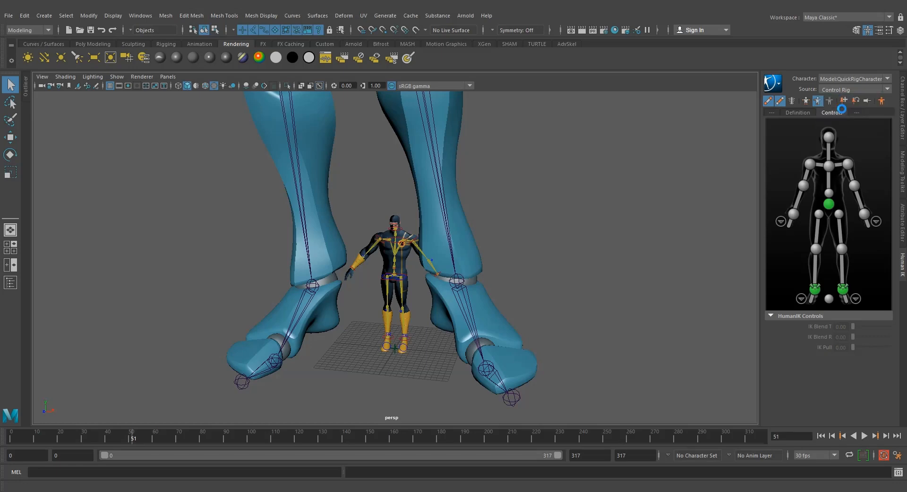